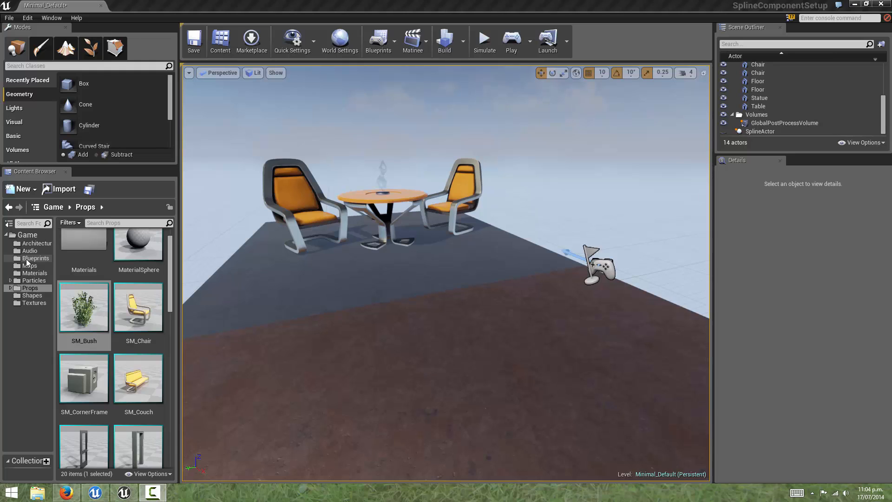
- Start a new Actor-based Blueprint in the project's Blueprints folder
left_click(36, 258)
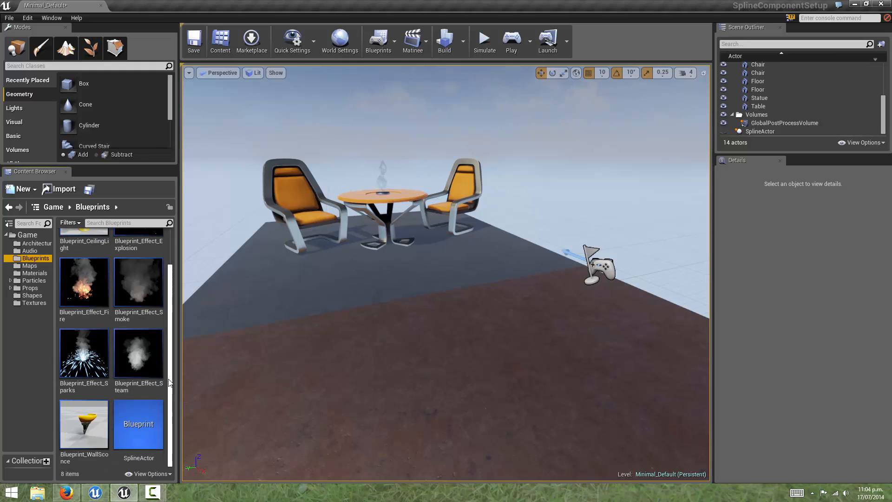
left_click(22, 189)
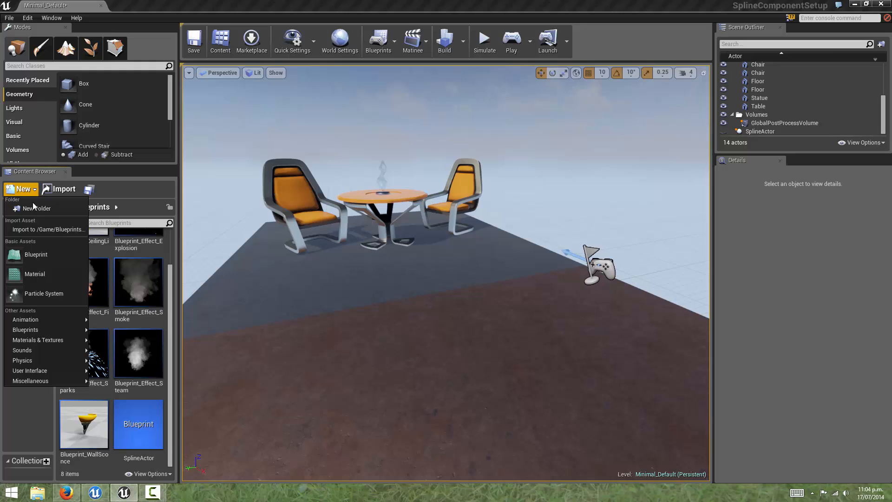
left_click(37, 255)
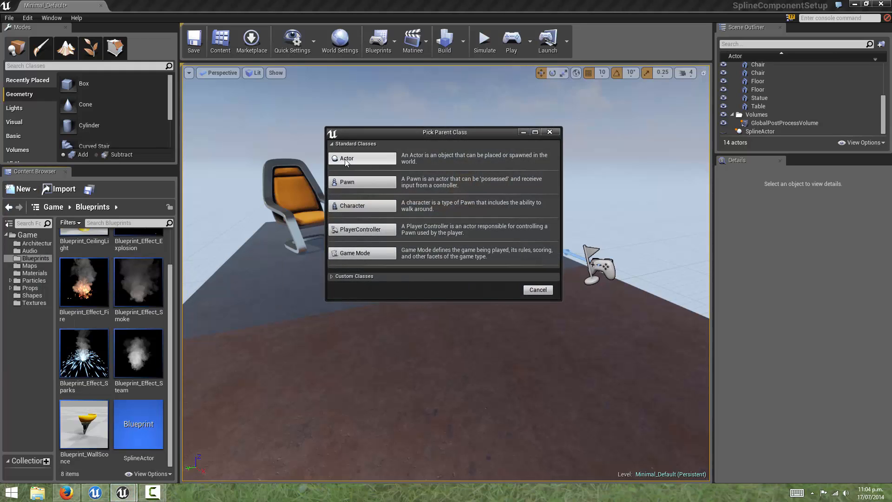
left_click(346, 158)
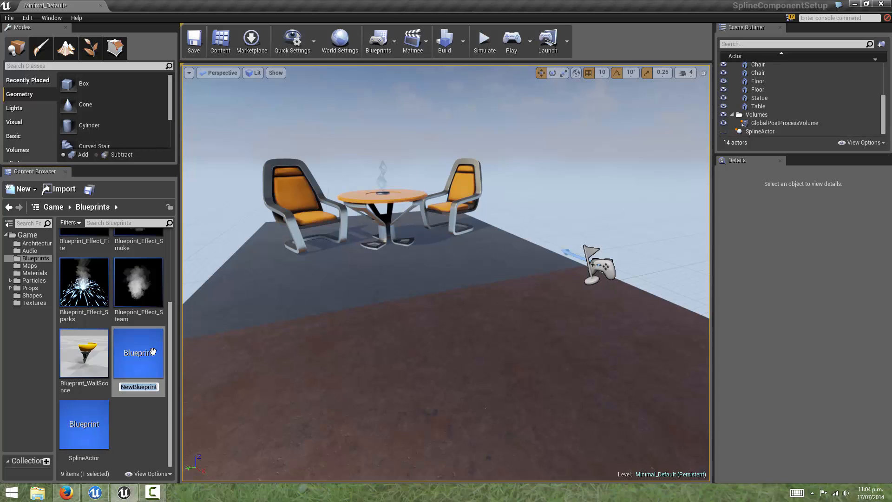
- Name the Blueprint SplineMeshExample and open it for editing
type("SplineMeshExample")
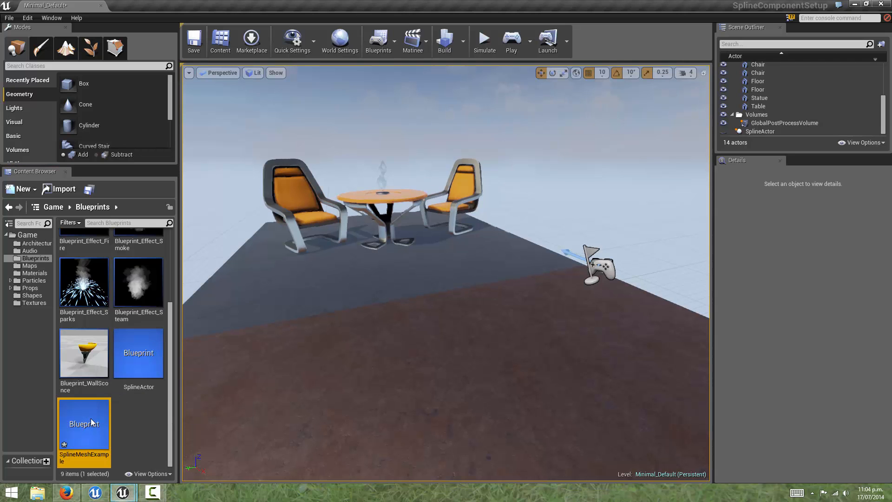
double_click(83, 421)
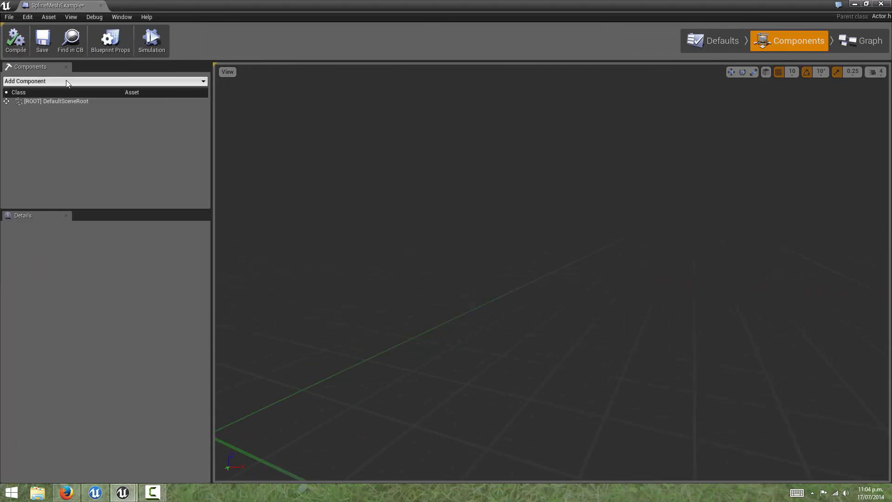
- Add a Scene root component and a Spline Mesh component beneath it
left_click(105, 81)
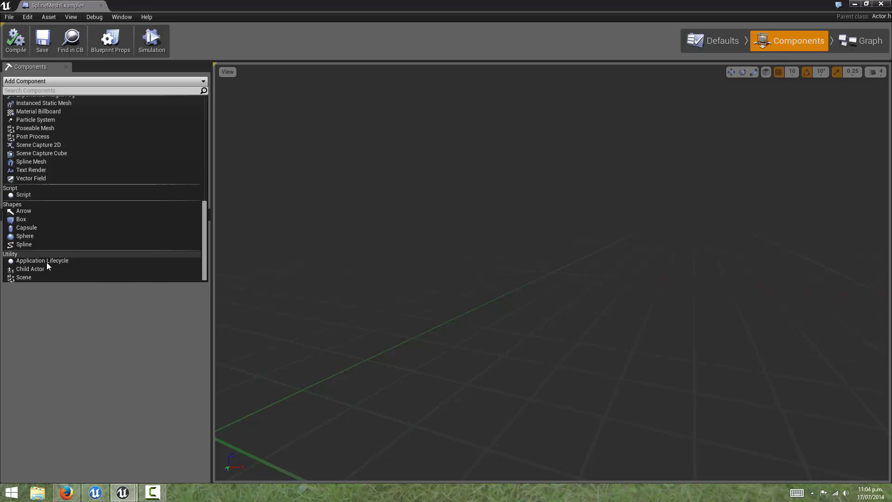
left_click(24, 277)
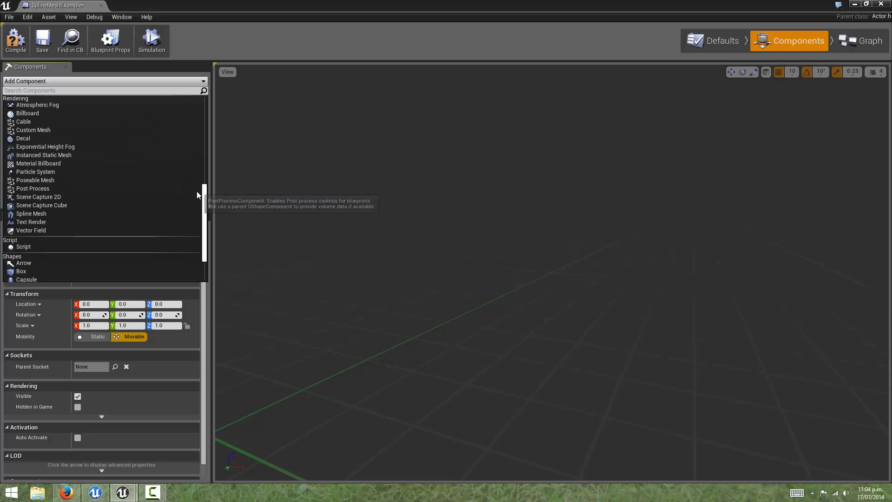
left_click(32, 214)
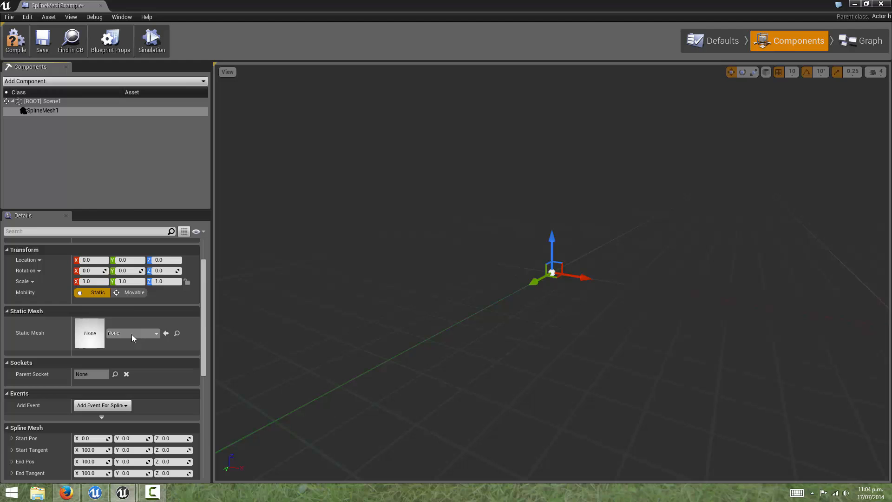
- Assign the SM_Bush static mesh to SplineMesh1
left_click(157, 333)
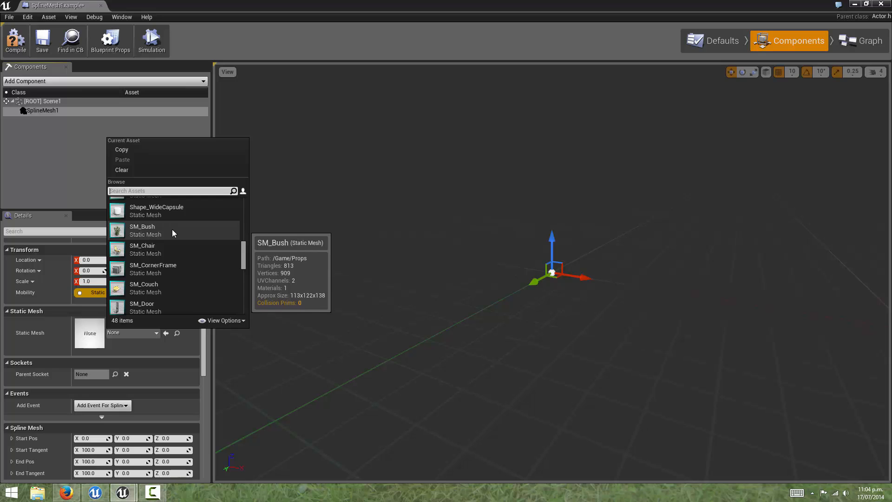
left_click(141, 230)
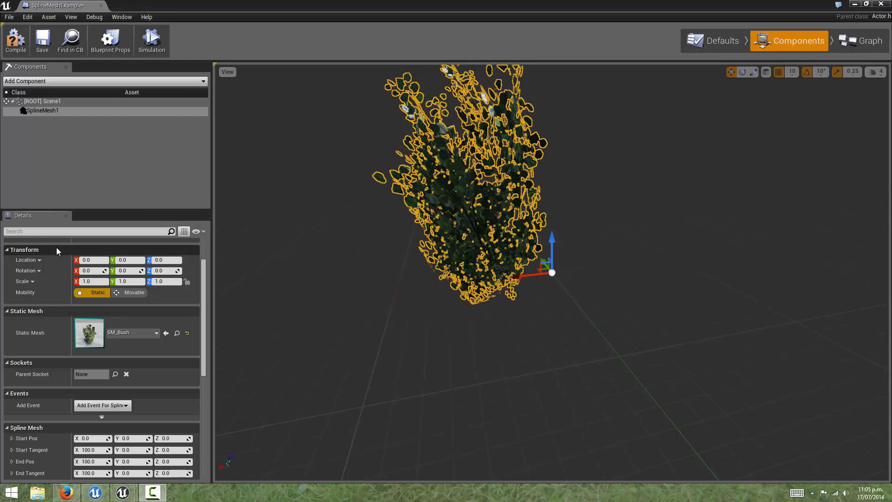
scroll("down", 3)
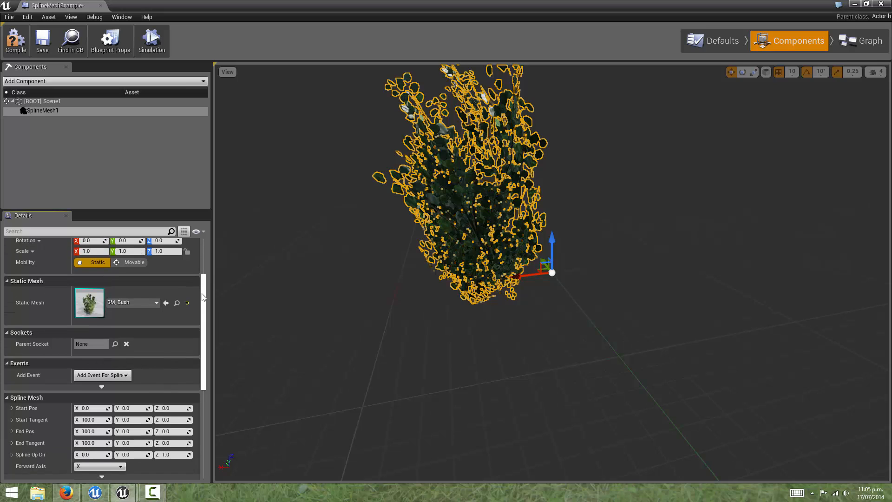
scroll("down", 3)
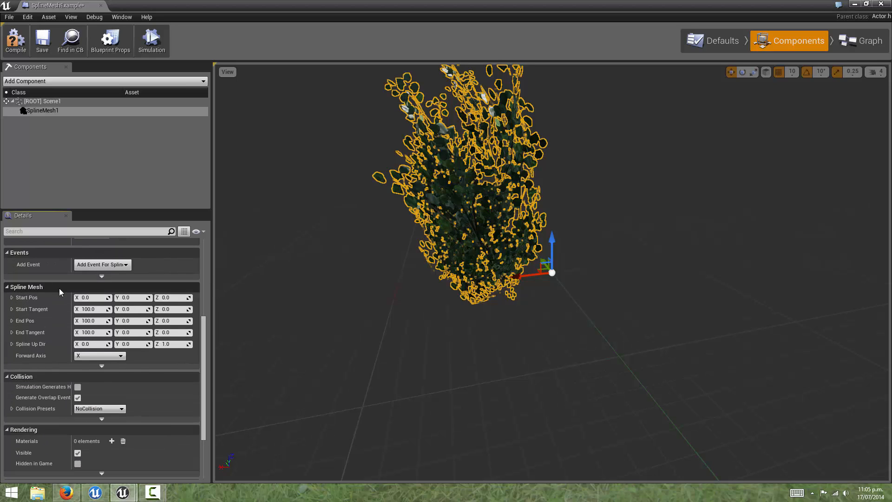
mouse_move(48, 290)
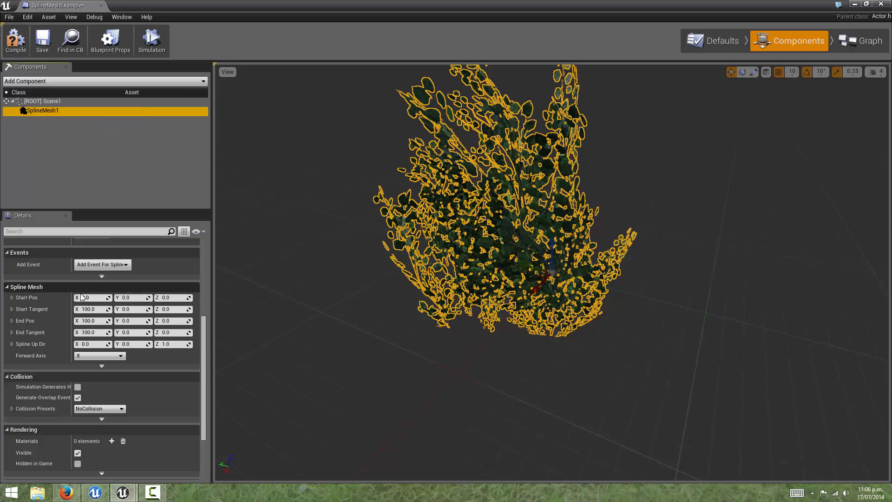
mouse_move(224, 302)
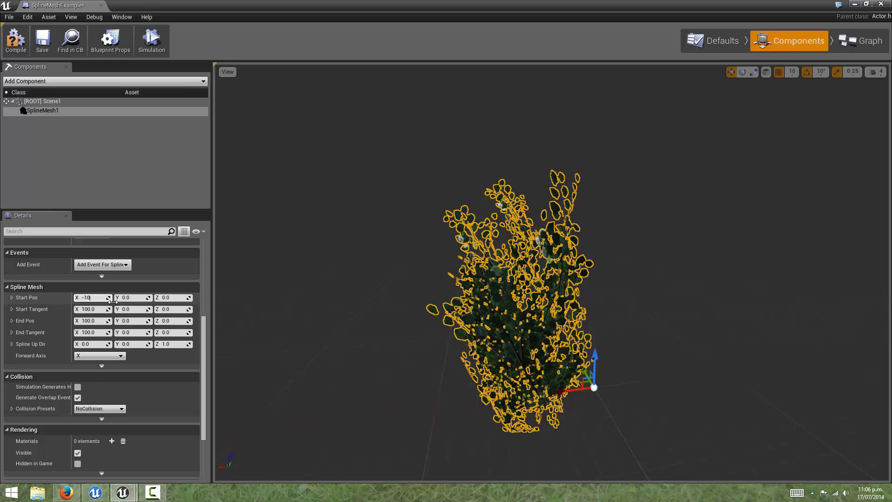
type("-100.0")
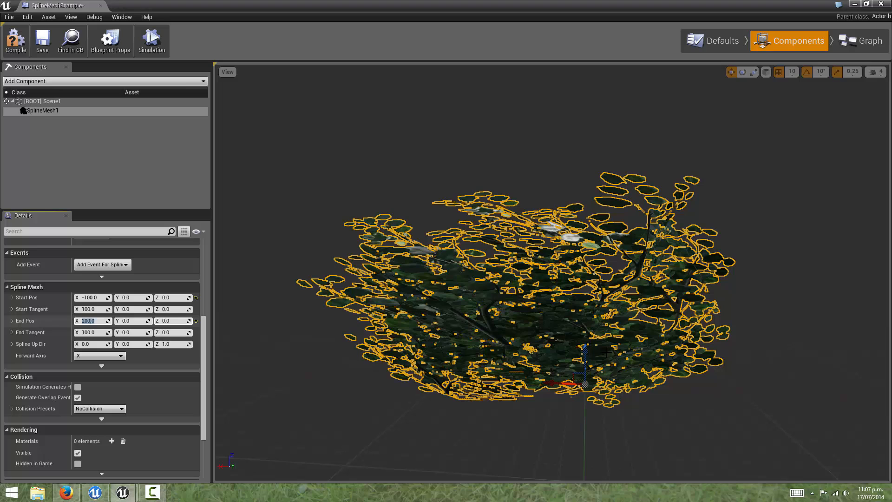
mouse_move(308, 296)
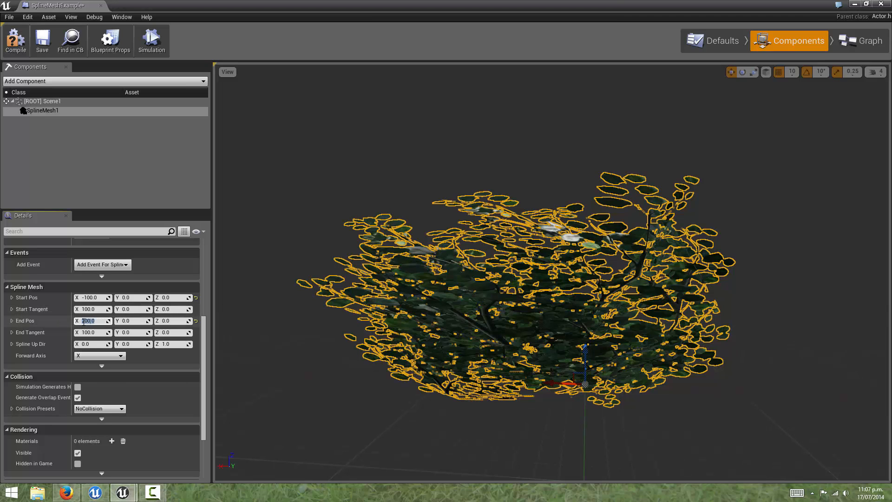
left_click(92, 298)
type("100")
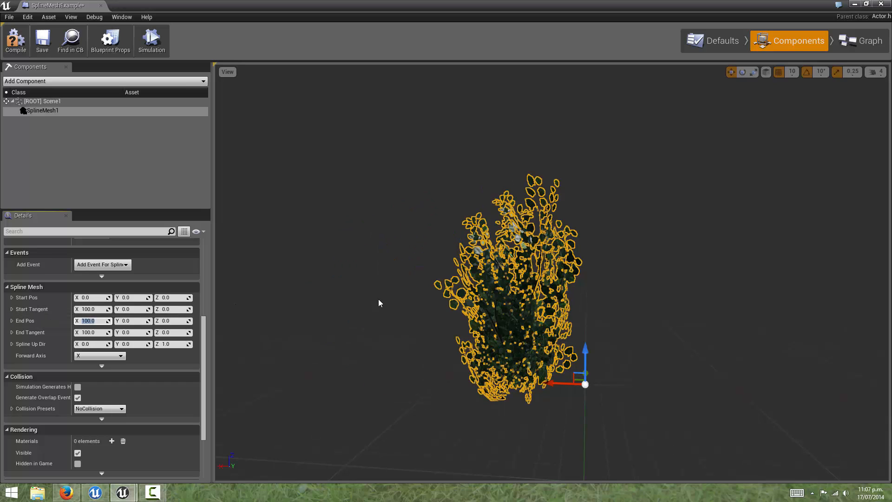
left_click(11, 321)
type("100")
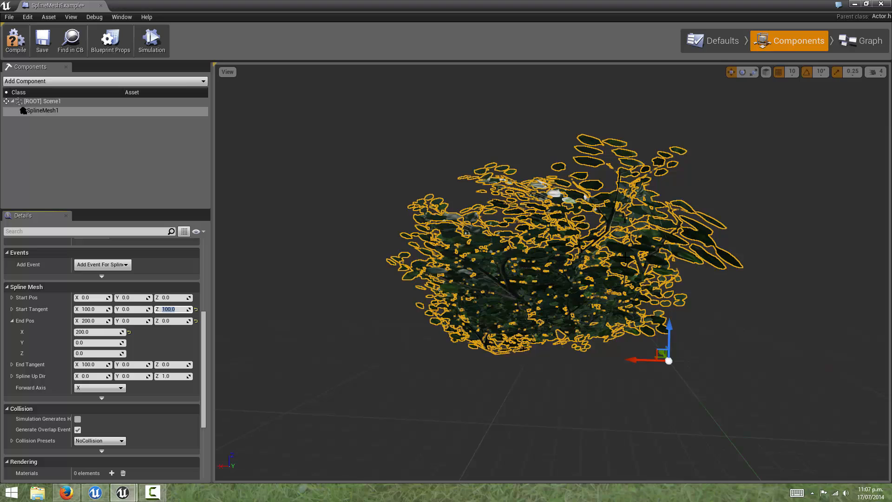
mouse_move(655, 355)
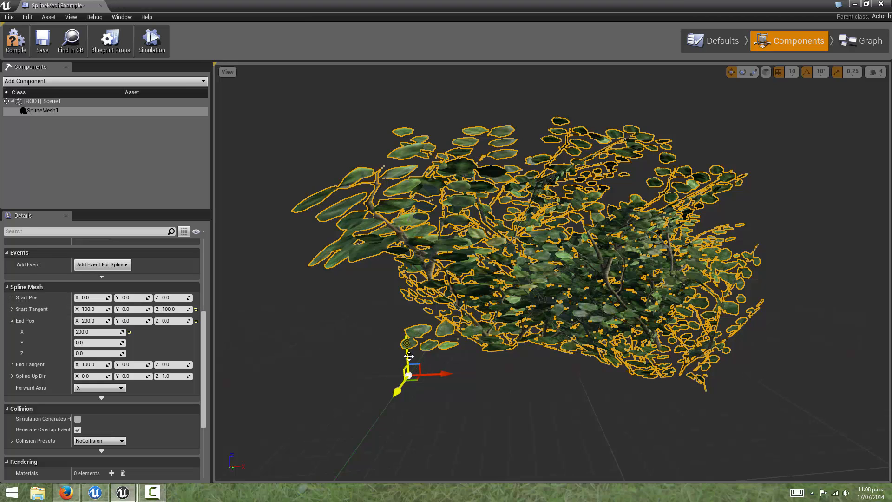
mouse_move(406, 360)
type("100")
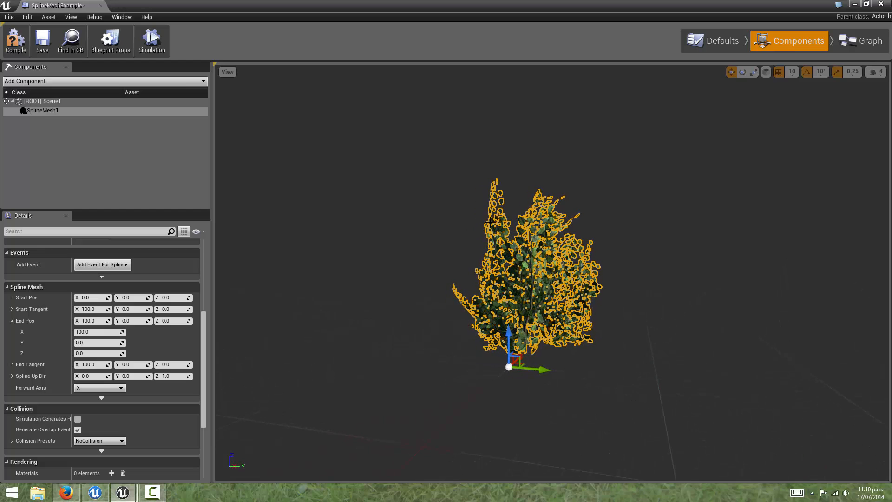
mouse_move(476, 252)
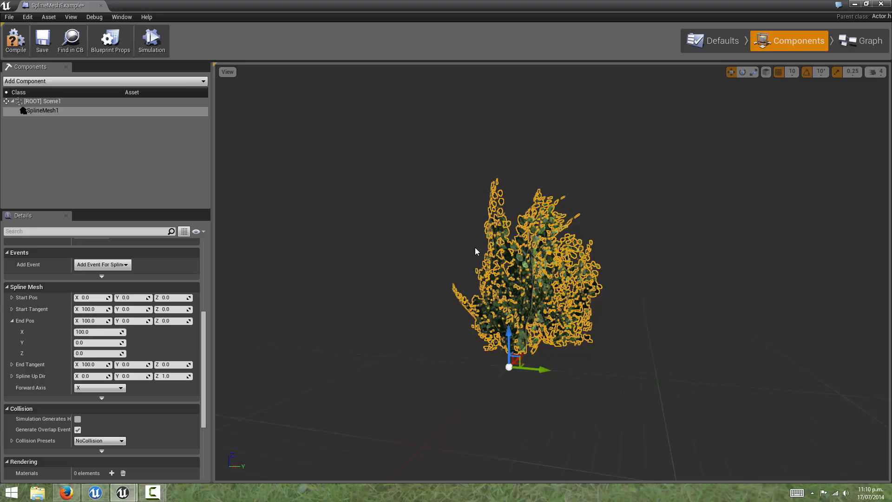
mouse_move(613, 256)
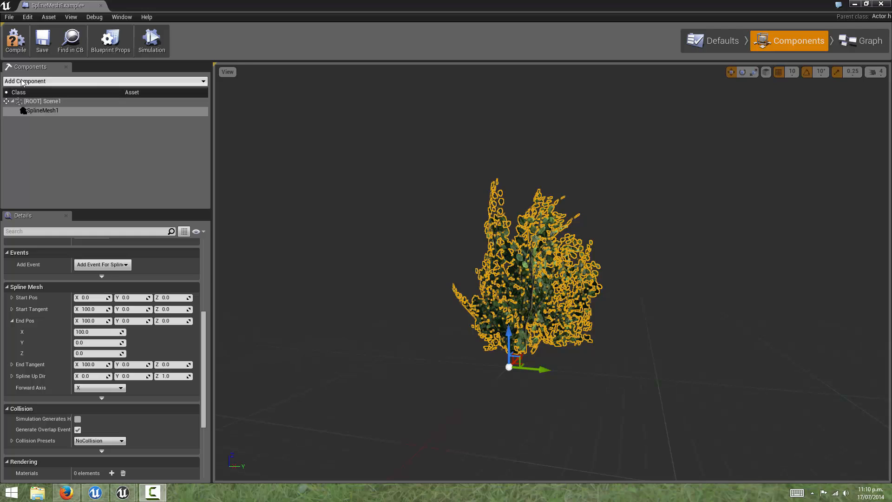
- Add a Spline component so Spline1 joins the component tree
left_click(104, 81)
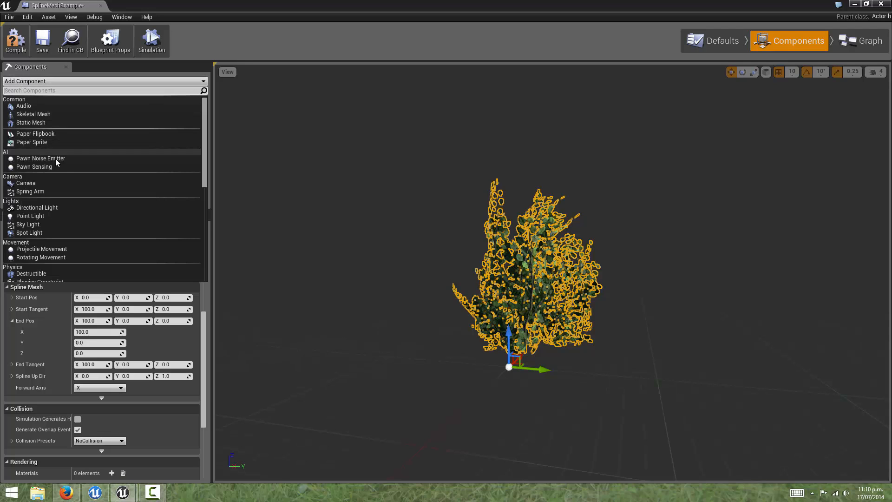
scroll("down", 3)
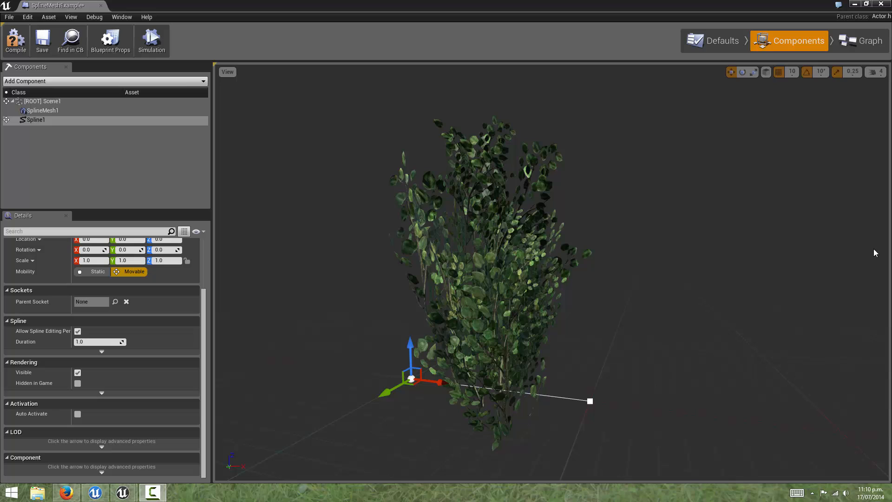
mouse_move(825, 255)
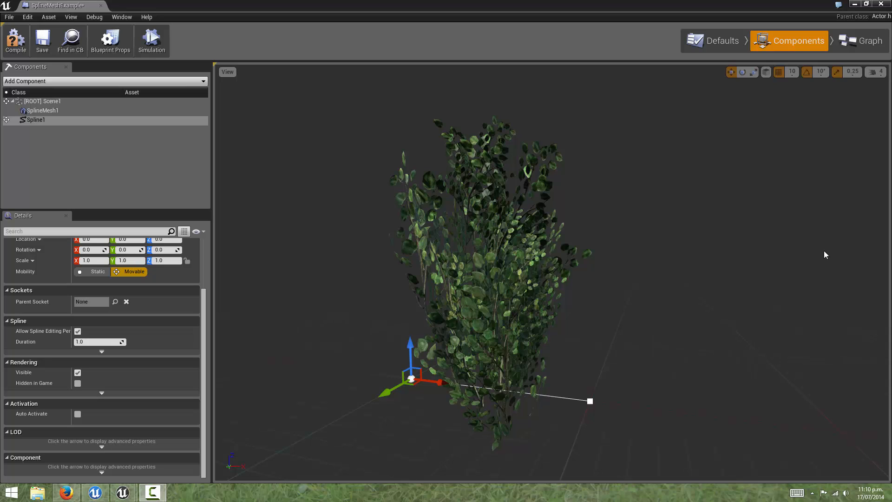
mouse_move(678, 288)
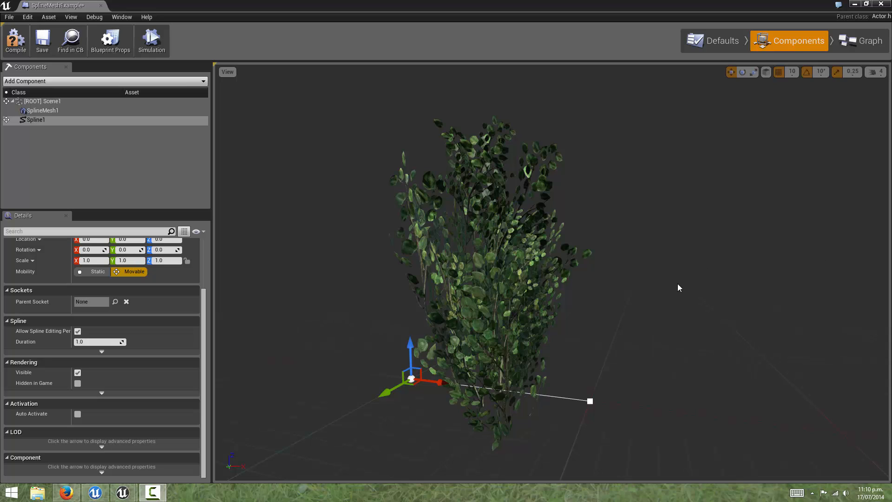
mouse_move(861, 44)
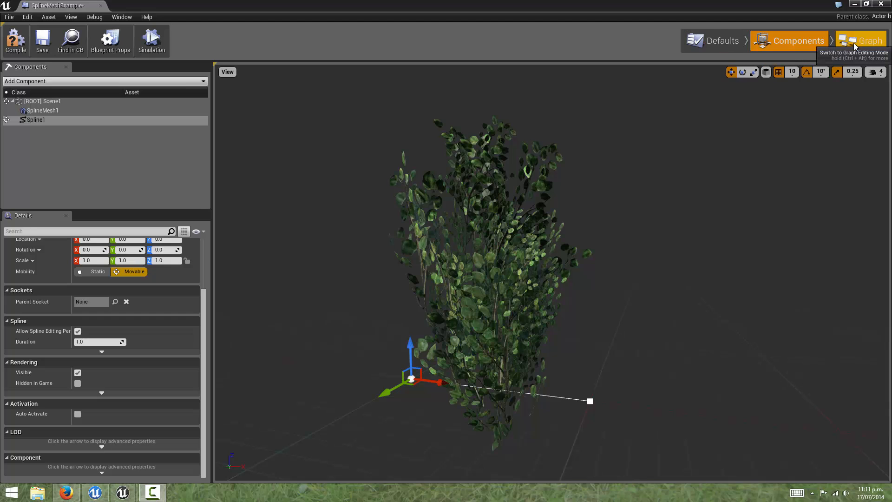
- Place a Spline1 getter node in the Construction Script graph
left_click(870, 40)
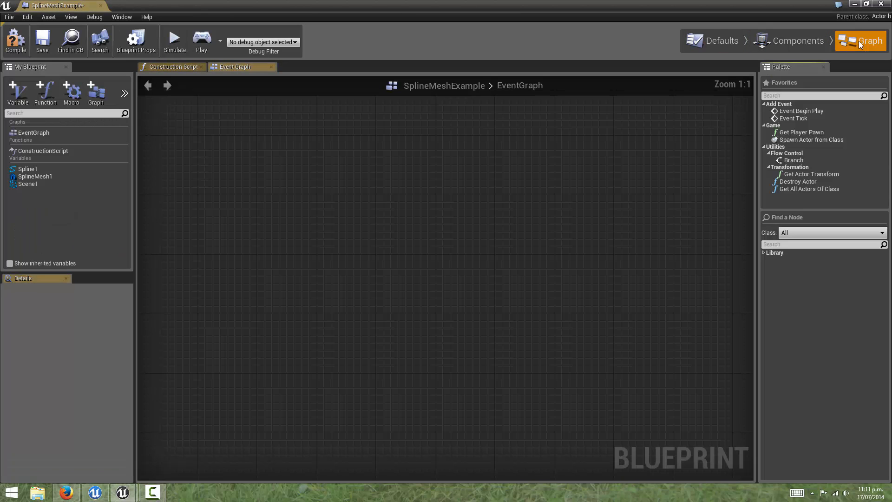
left_click(173, 67)
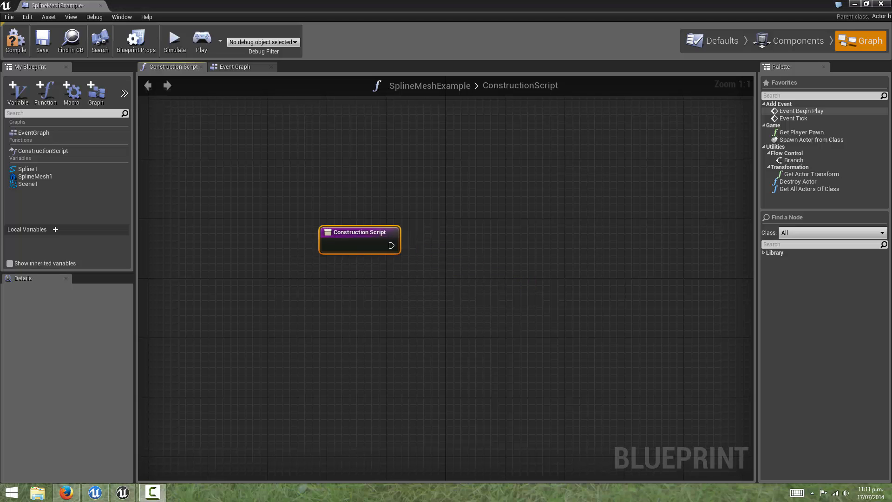
mouse_move(27, 169)
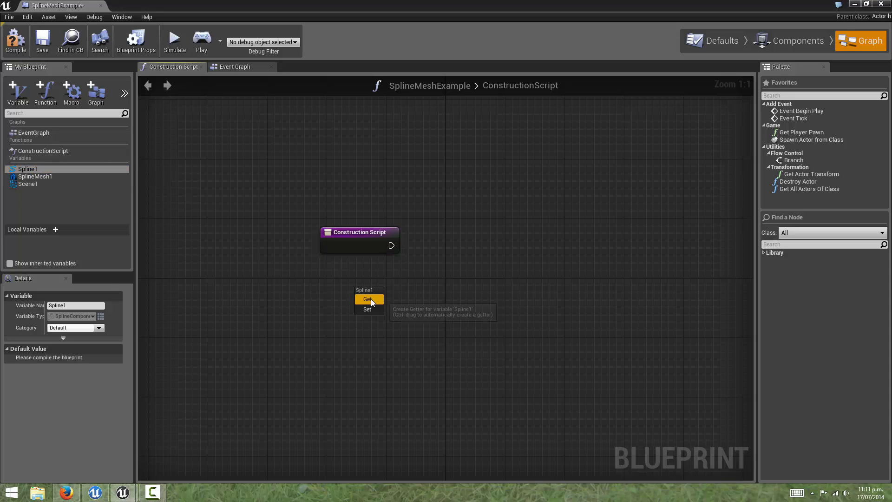
left_click(368, 299)
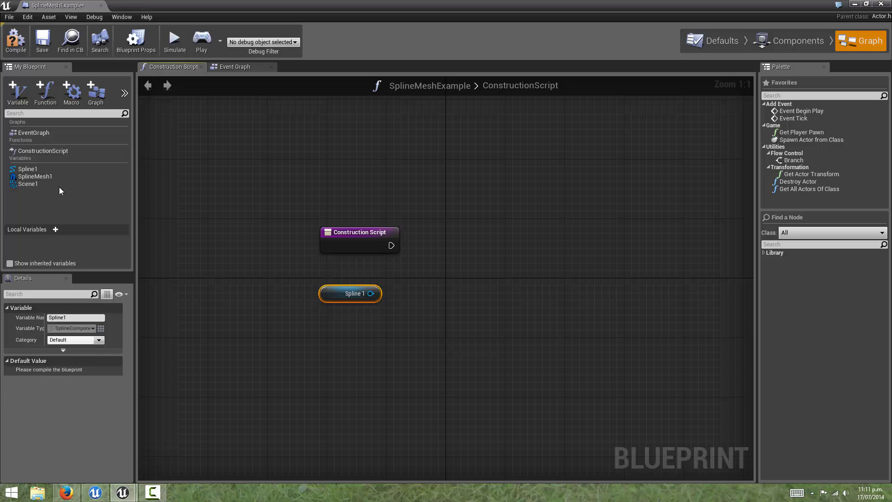
- Place a SplineMesh1 getter node beside it and start searching its functions
left_click(34, 176)
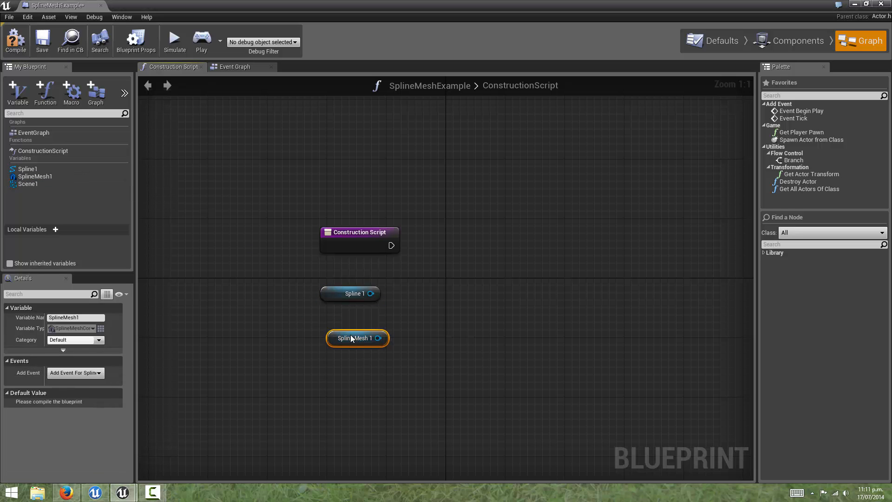
left_click(350, 293)
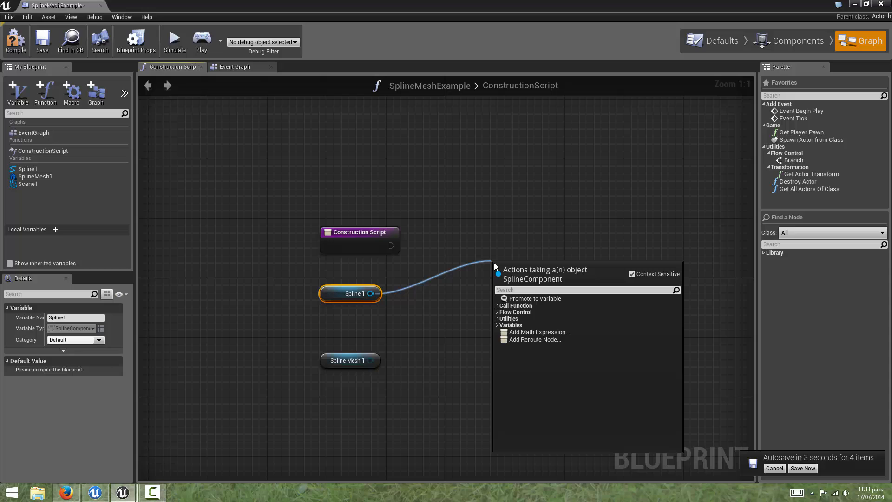
type("get")
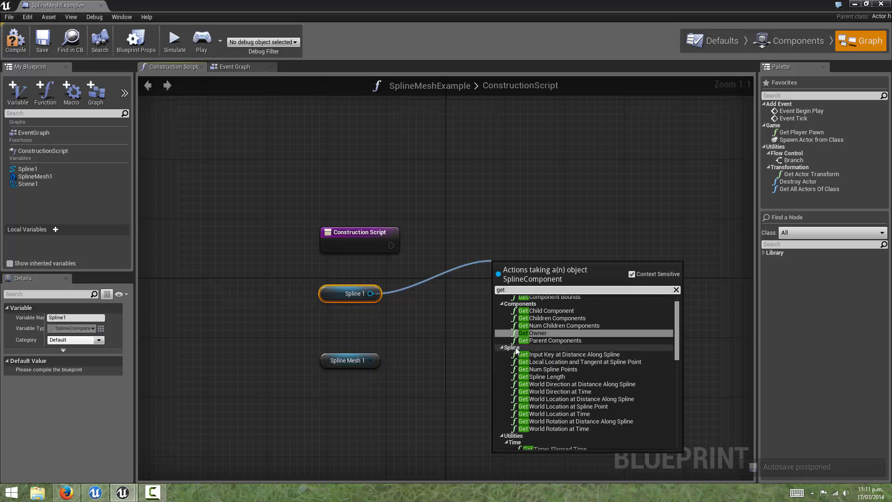
mouse_move(620, 415)
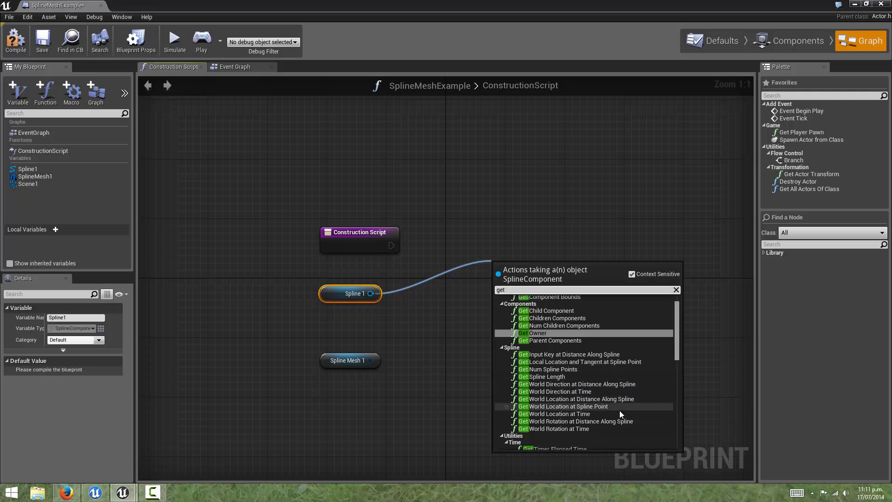
mouse_move(613, 387)
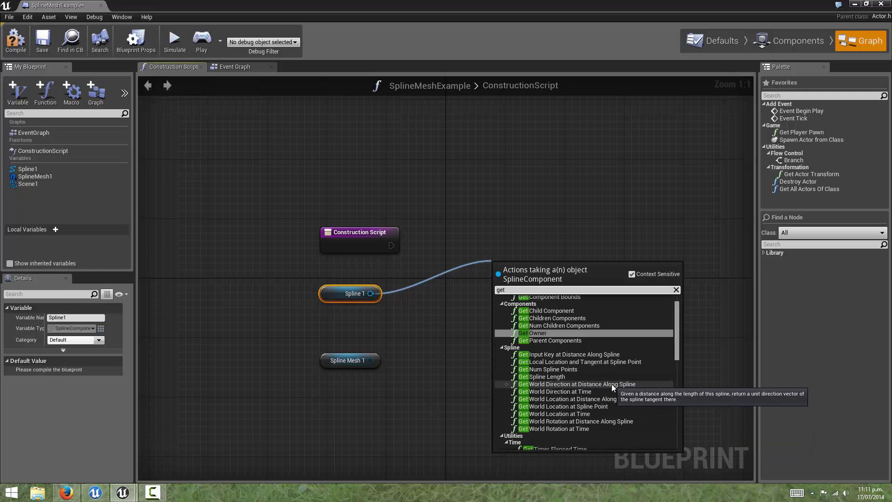
mouse_move(572, 361)
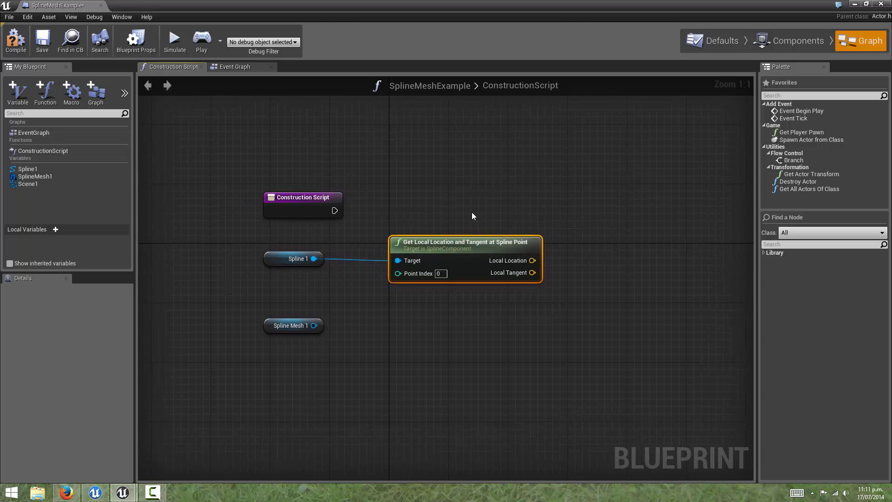
mouse_move(390, 279)
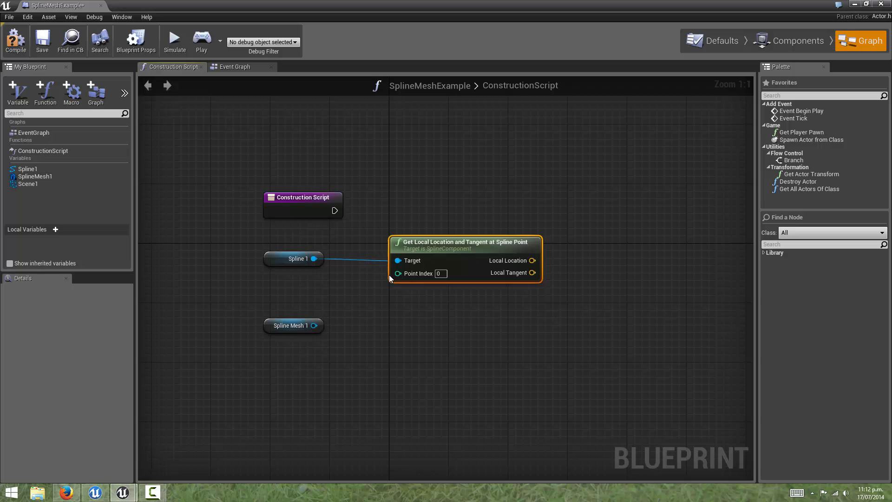
mouse_move(355, 285)
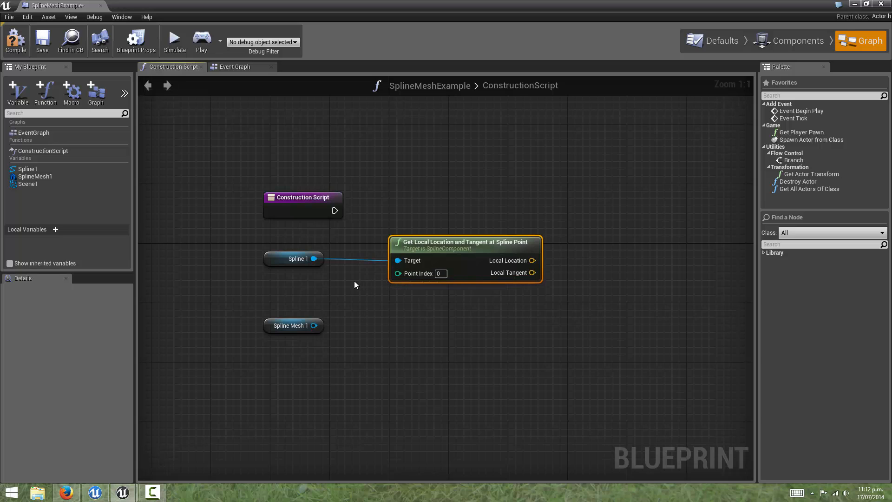
mouse_move(392, 275)
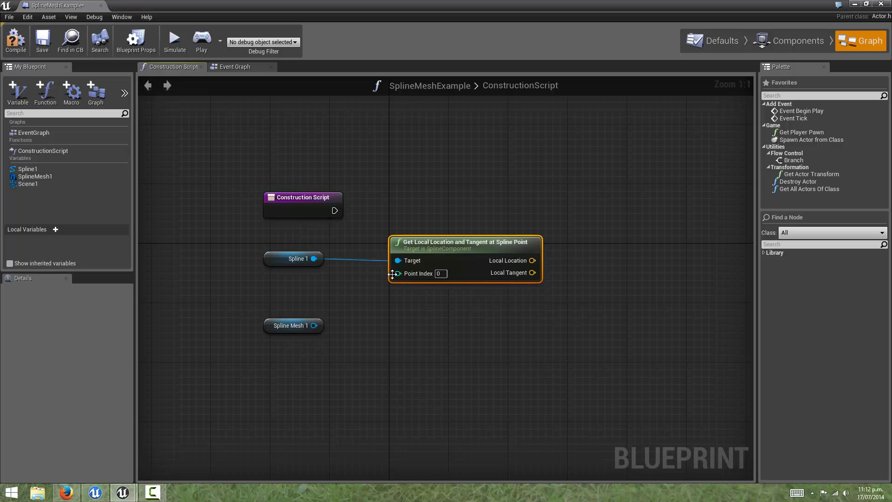
mouse_move(366, 278)
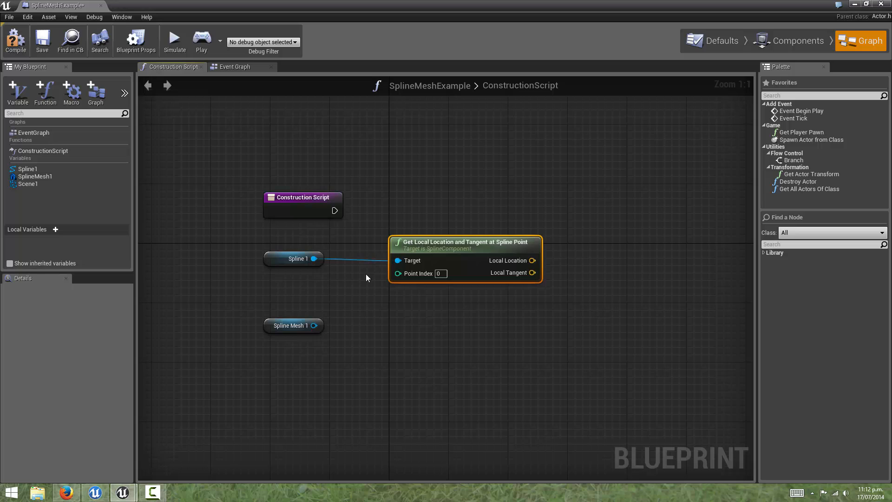
mouse_move(378, 281)
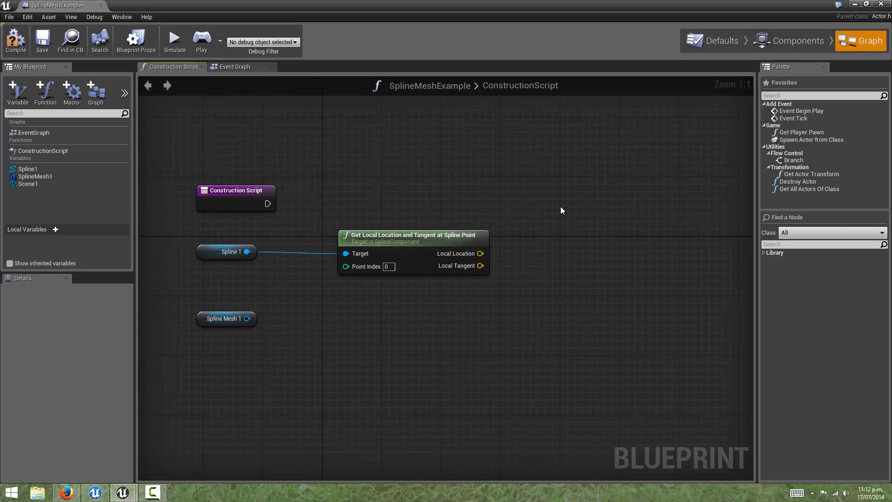
mouse_move(514, 249)
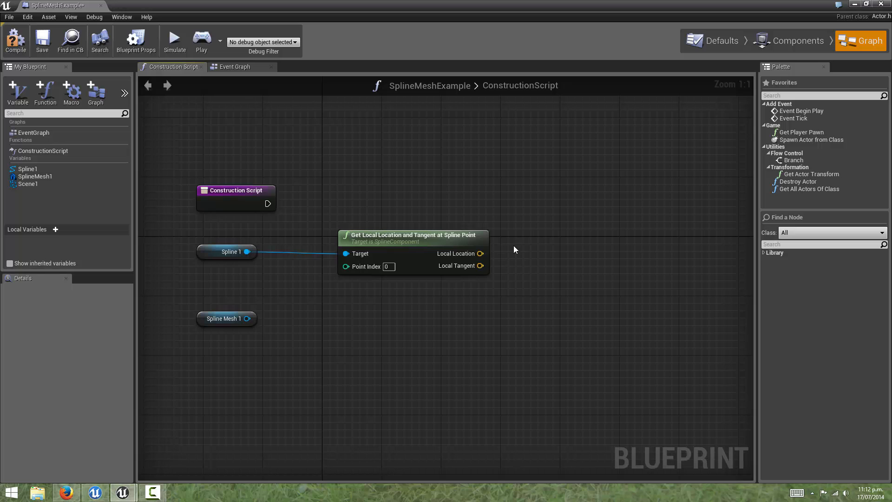
- Inspect SplineMesh1's start and end position settings, then return to the graph
left_click(799, 40)
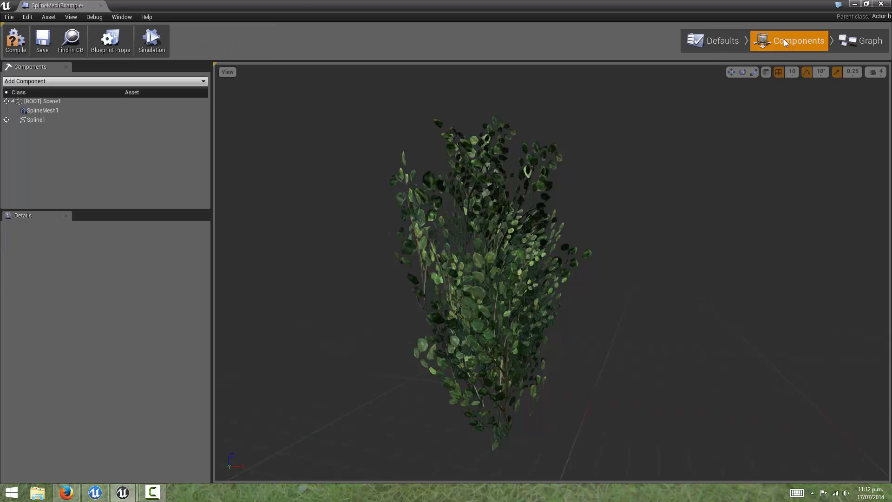
left_click(43, 110)
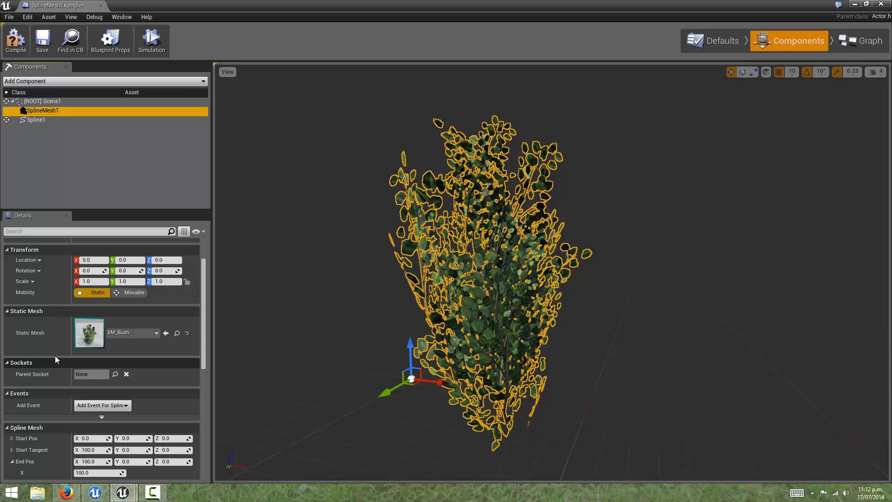
scroll("down", 3)
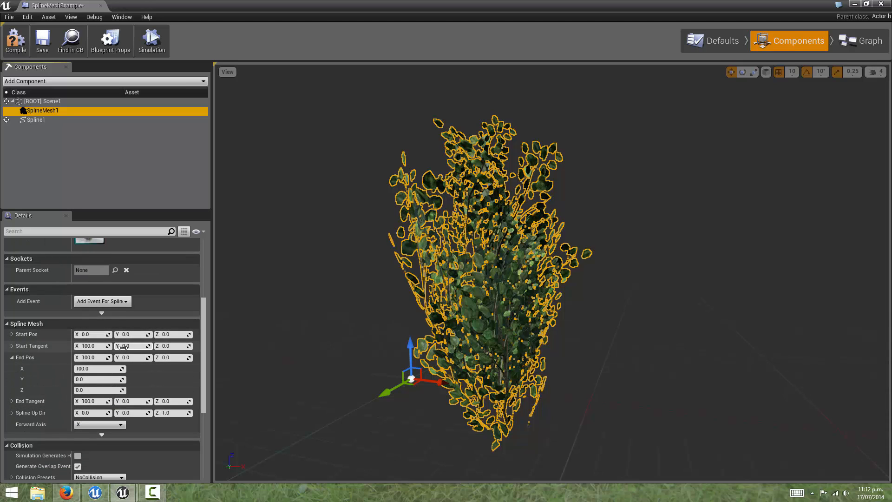
left_click(861, 40)
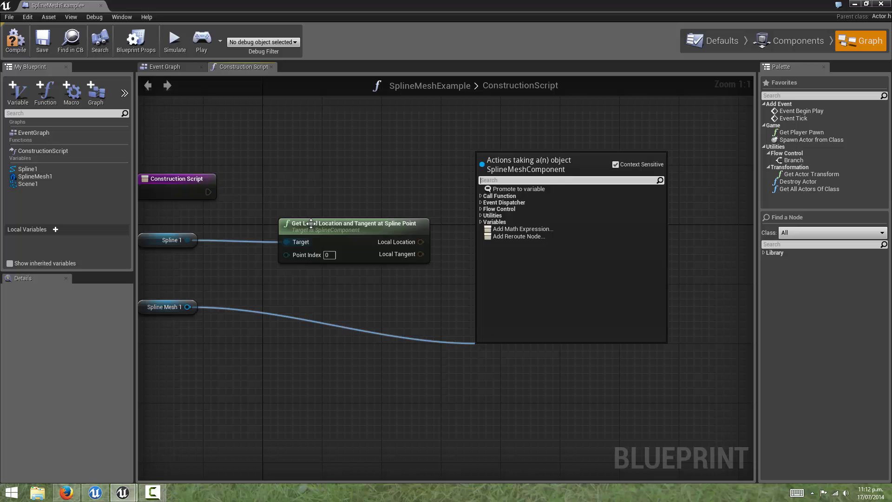
- Filter Spline Mesh 1's actions to setter functions like Set Start and End
type("set")
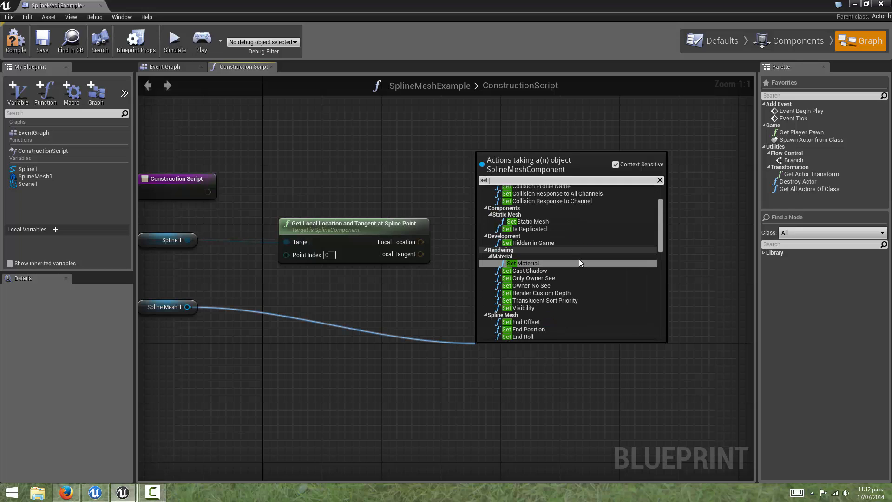
scroll("down", 3)
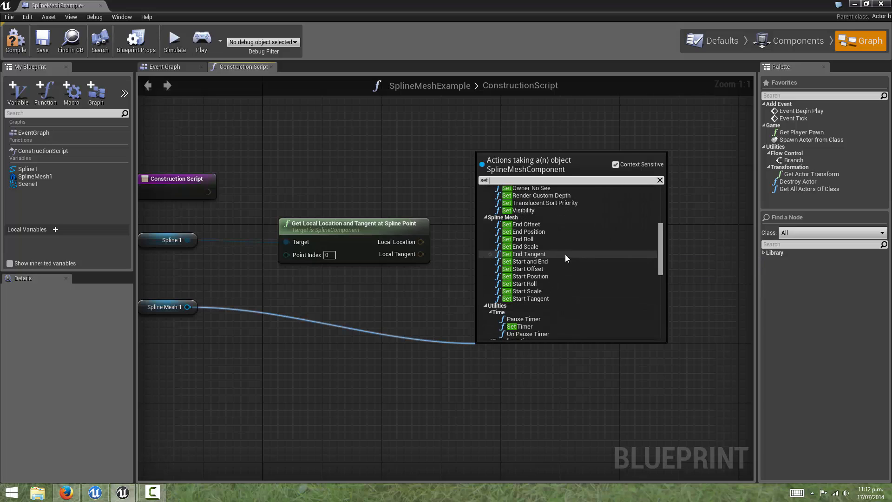
mouse_move(532, 225)
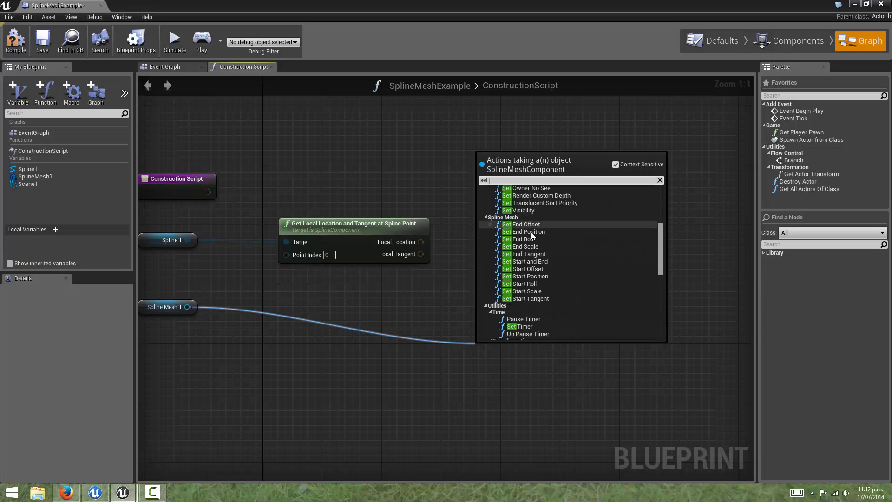
mouse_move(529, 261)
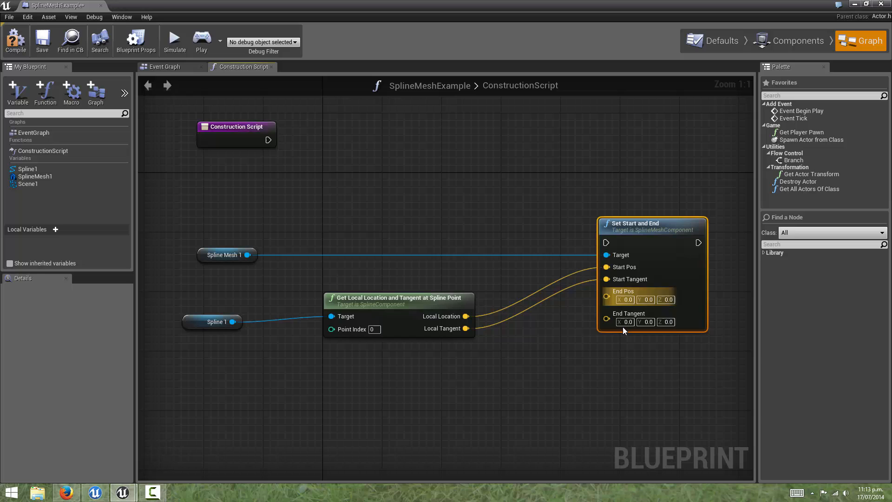
mouse_move(351, 294)
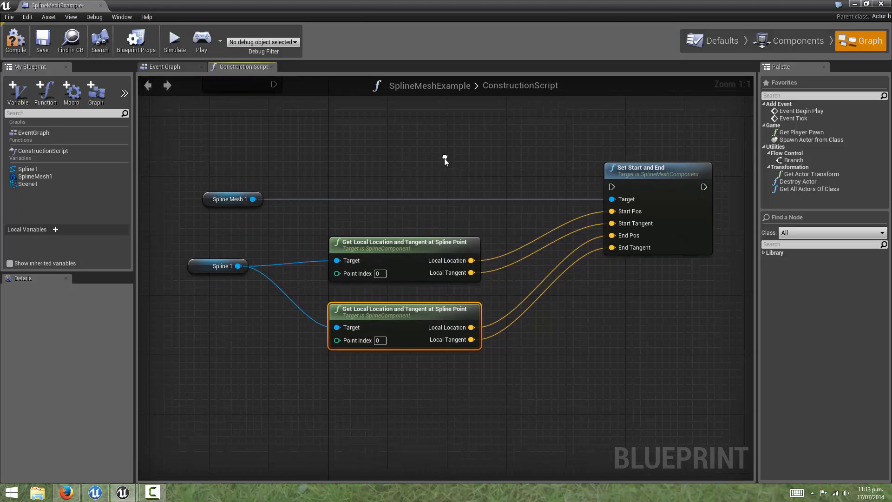
mouse_move(464, 239)
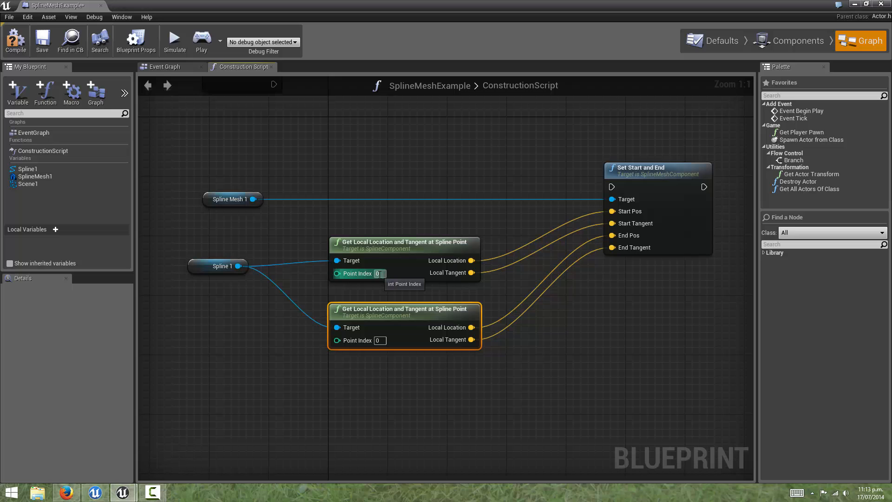
mouse_move(392, 297)
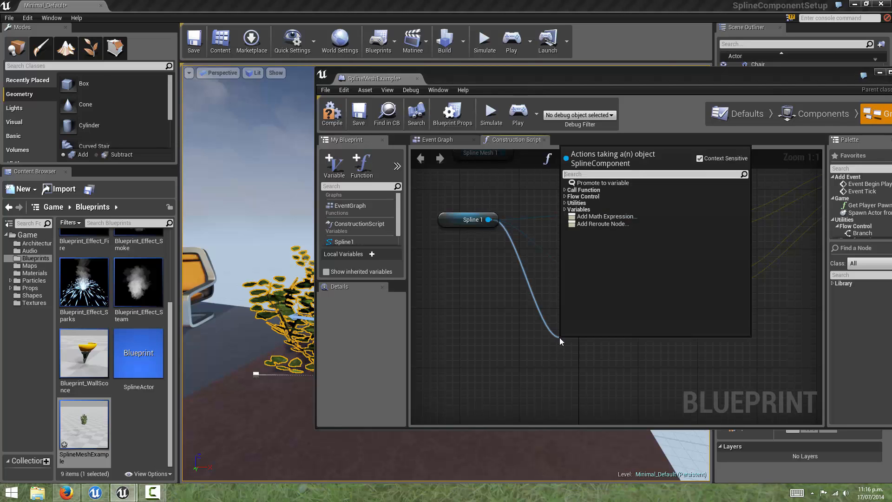
- Add a Get Num Spline Points node reading Spline 1
type("get")
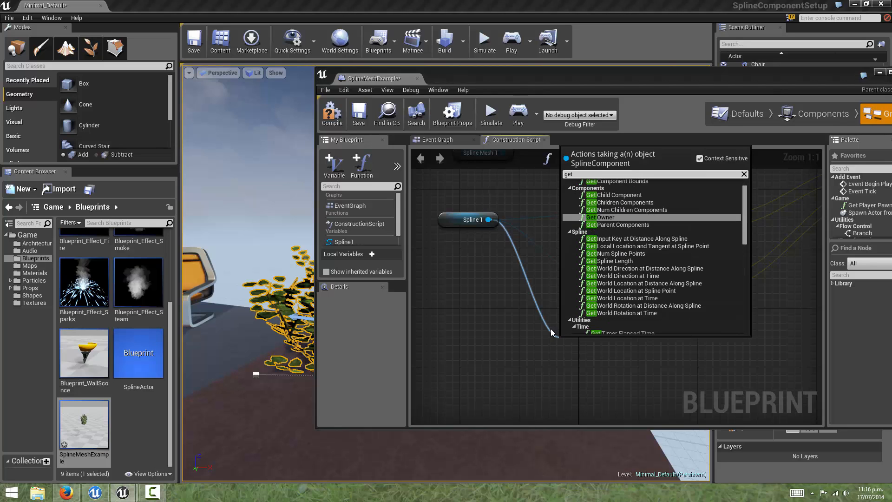
mouse_move(618, 254)
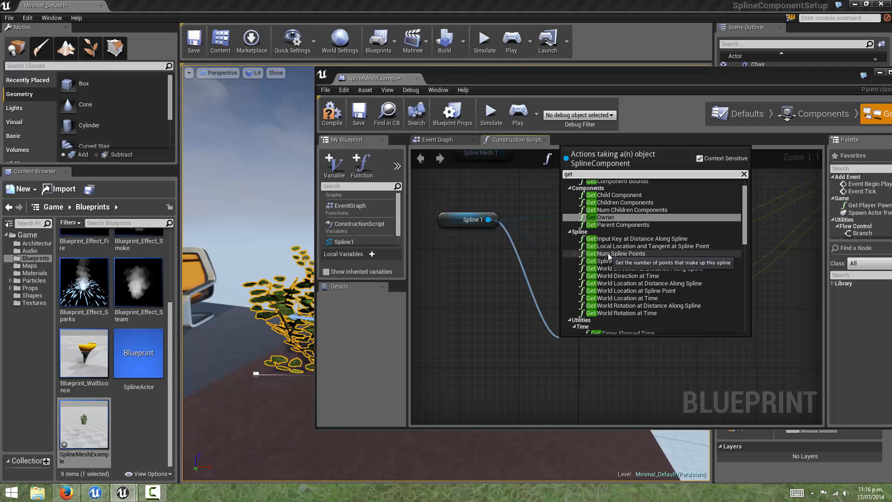
left_click(617, 253)
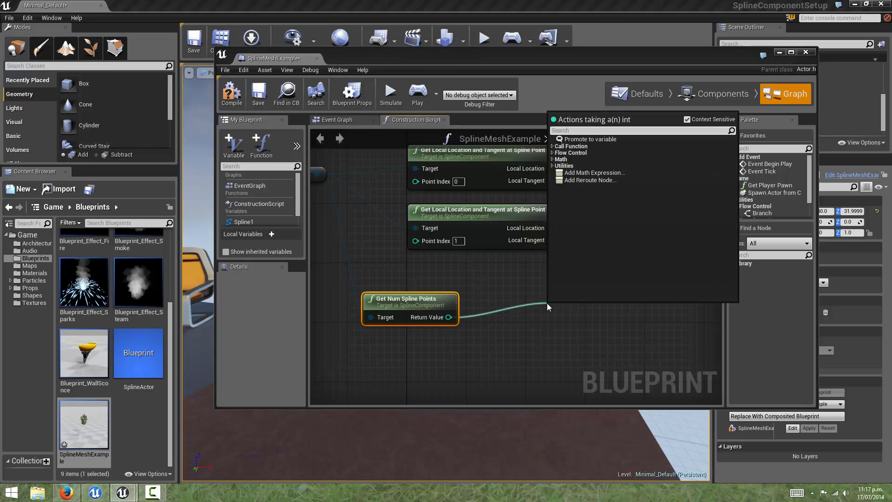
- Feed the point count into an Integer - Integer subtraction node
type("sub")
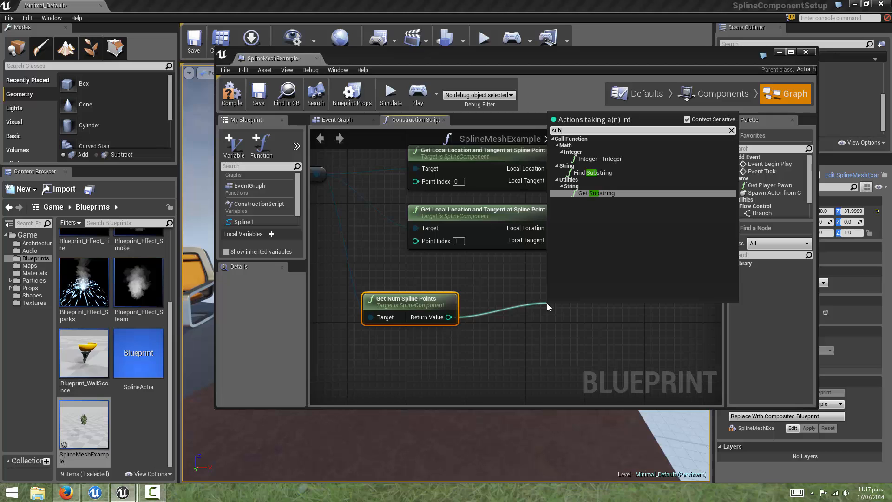
mouse_move(595, 158)
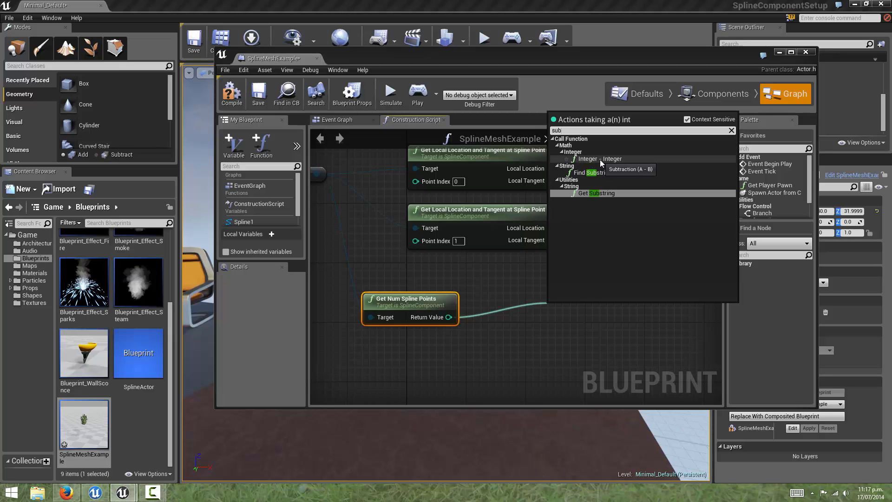
left_click(600, 159)
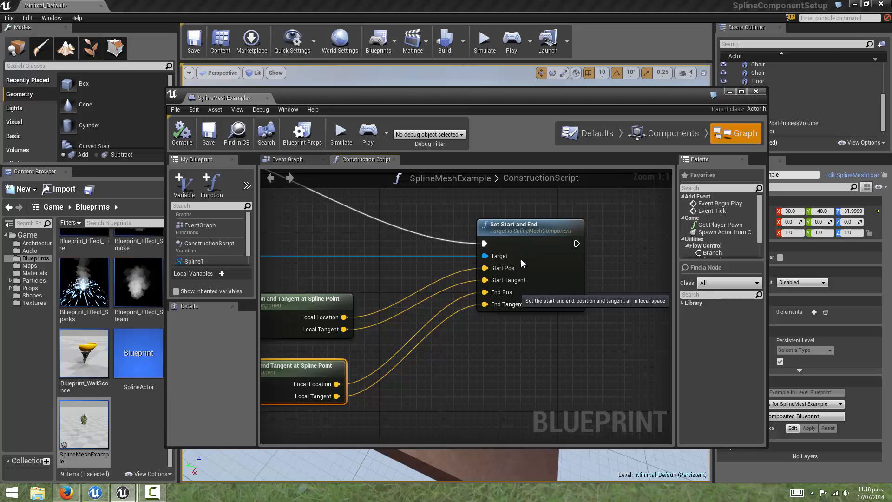
mouse_move(521, 263)
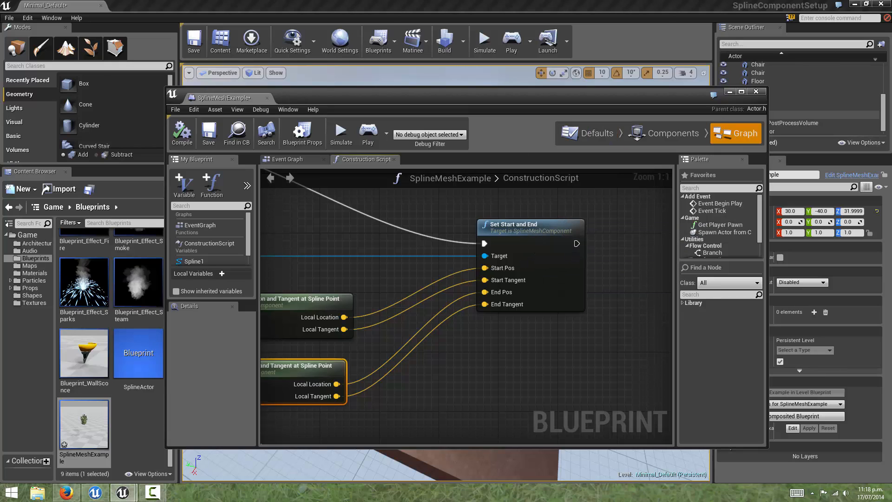
mouse_move(514, 7)
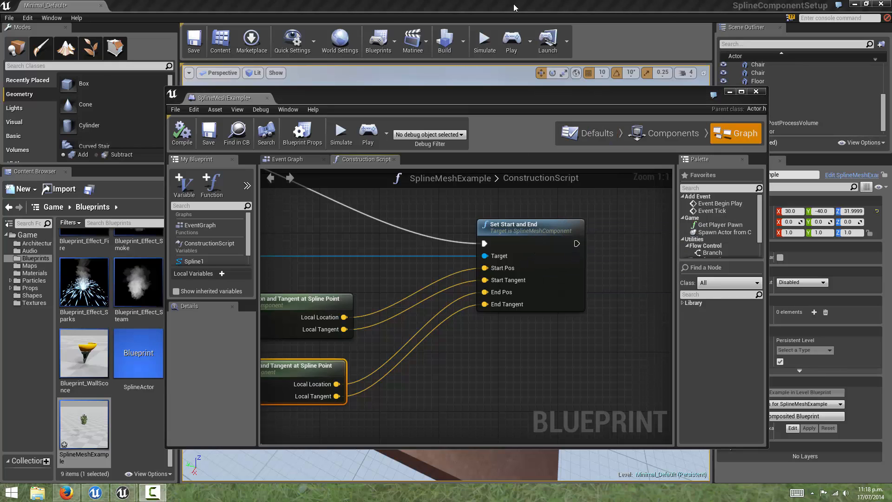
- Return the Blueprint editor to its Components view with the bush preview
left_click(757, 92)
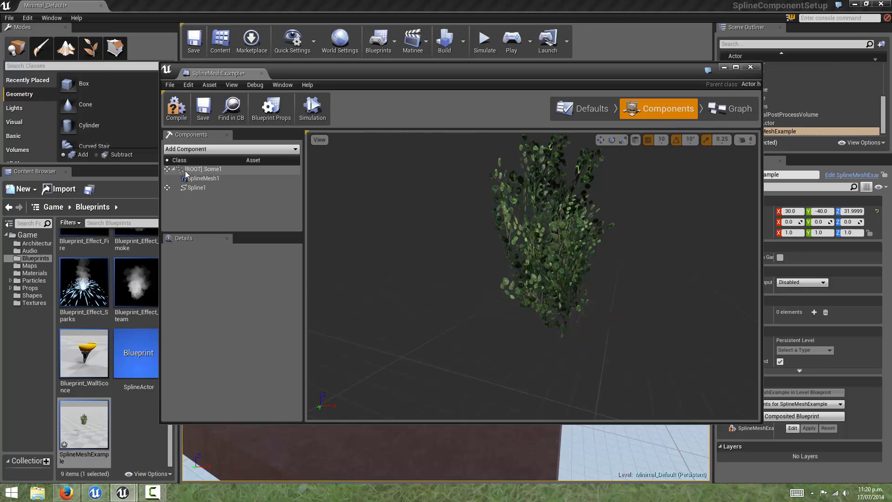
- Set SplineMesh1's Forward Axis to Z, reorienting the bush preview
left_click(202, 178)
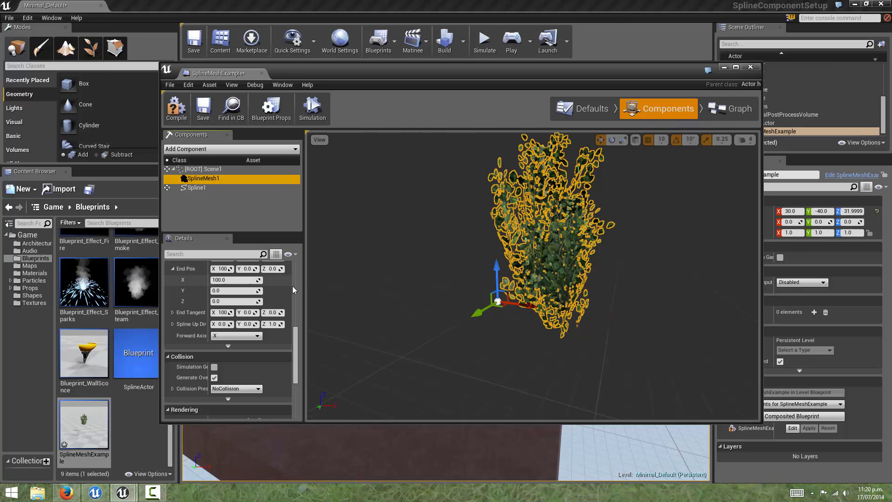
scroll("up", 3)
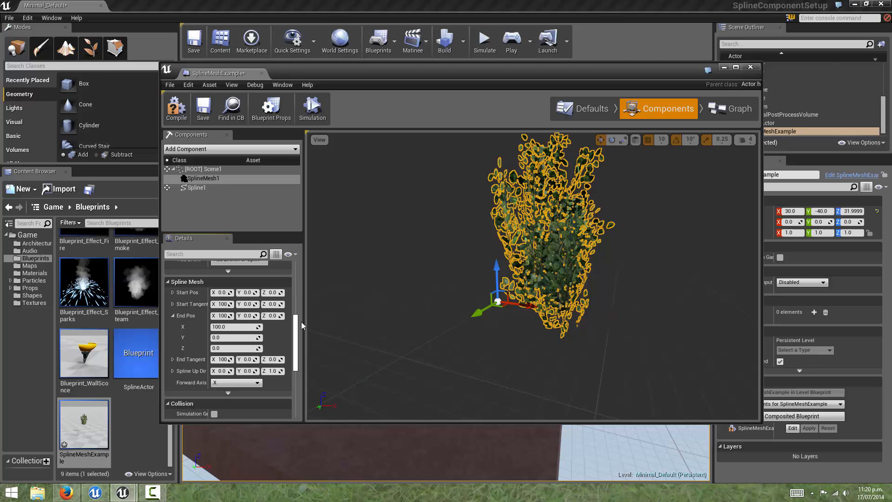
scroll("down", 3)
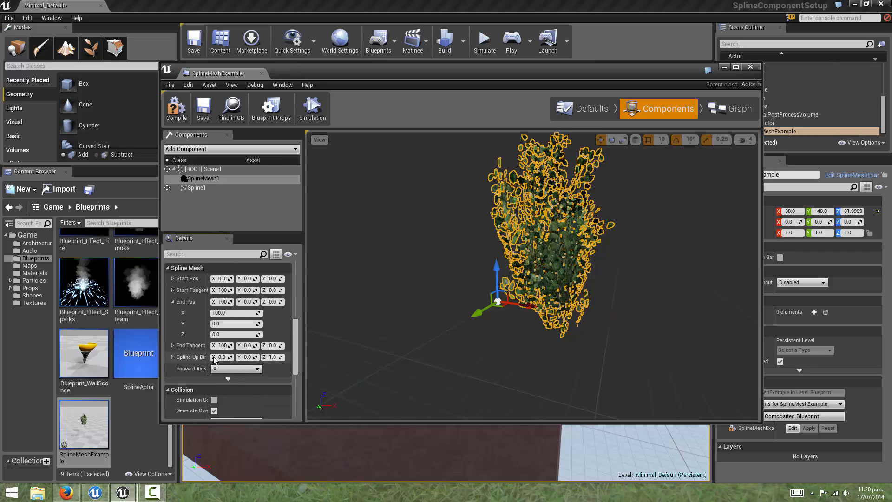
left_click(257, 369)
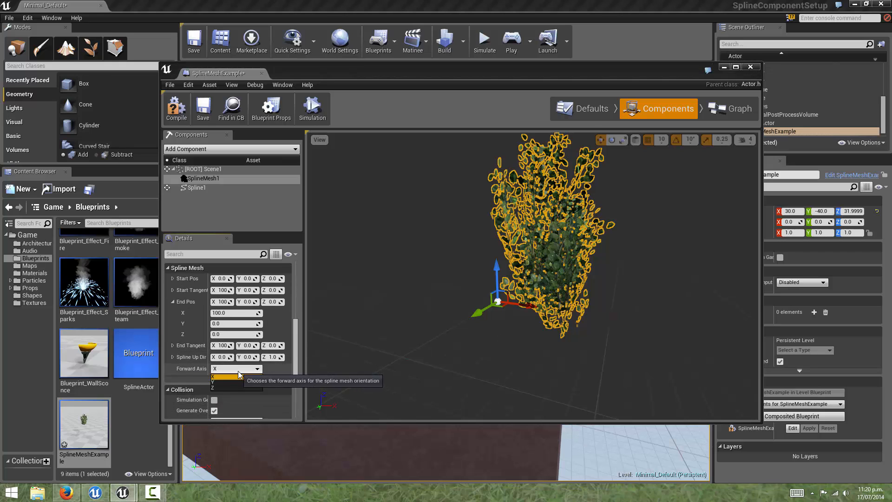
left_click(215, 377)
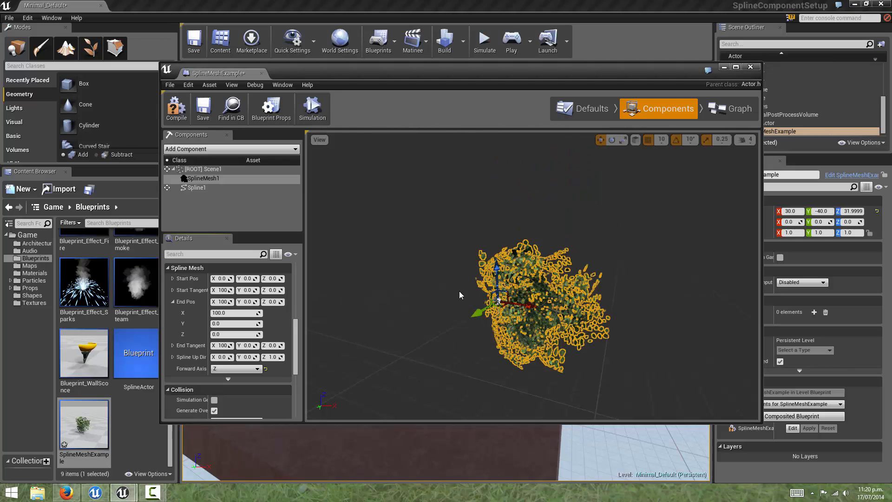